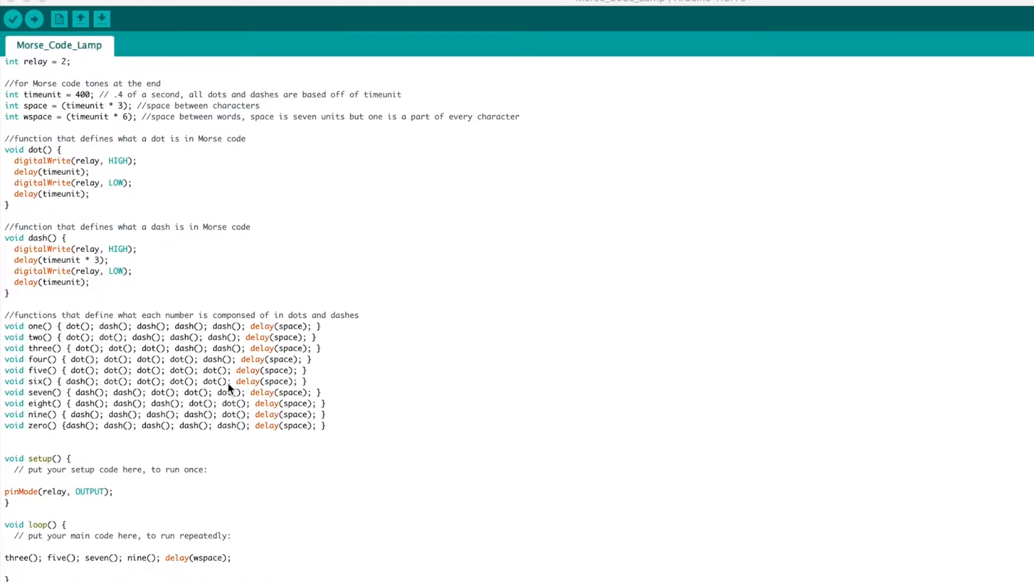
mouse_move(41, 83)
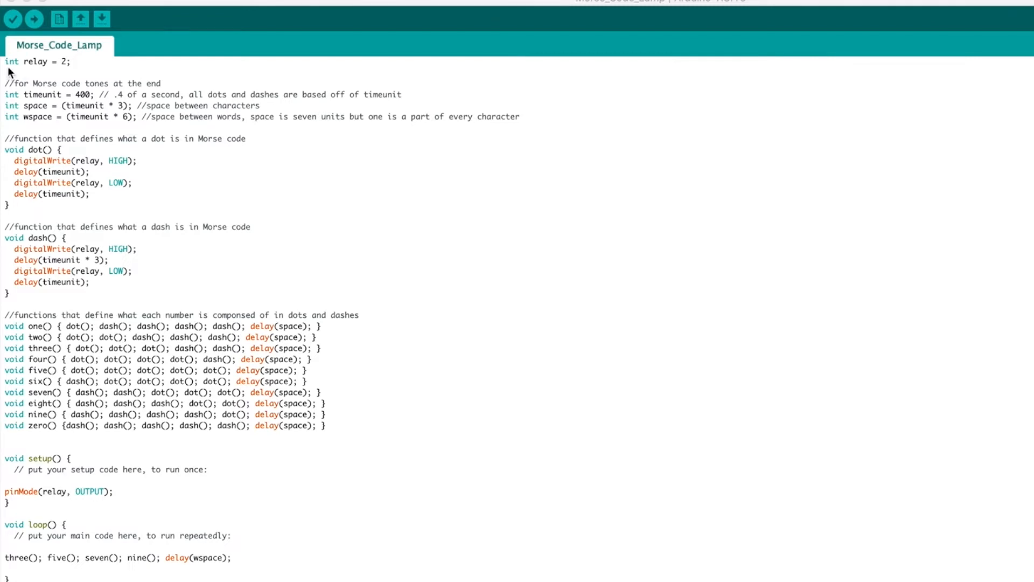
mouse_move(64, 71)
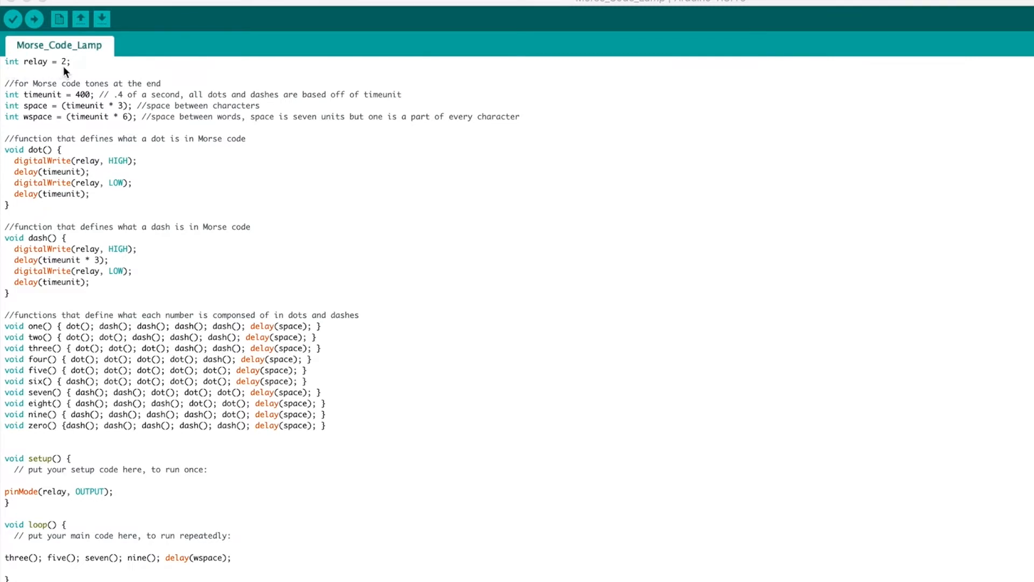
mouse_move(17, 106)
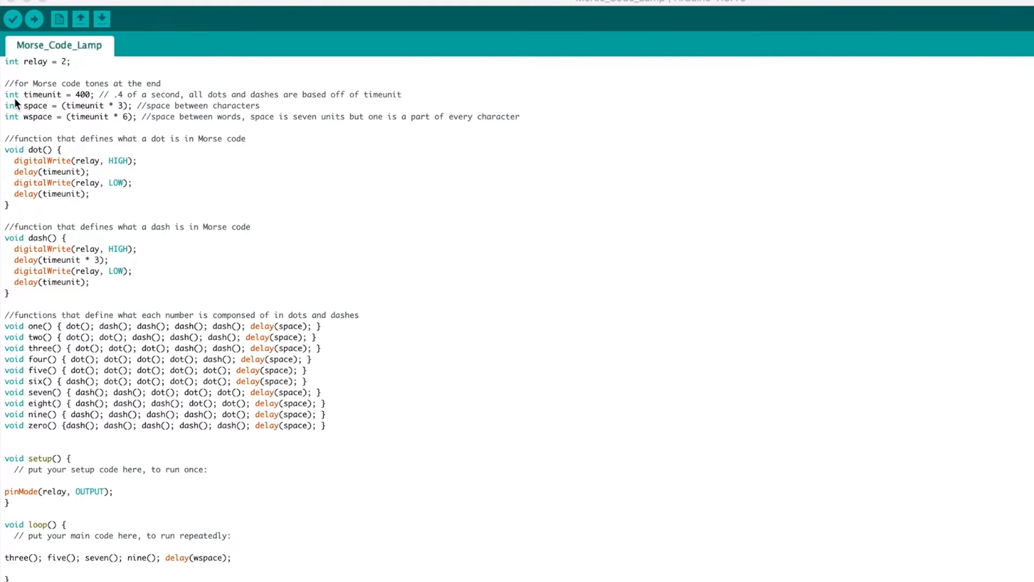
mouse_move(65, 105)
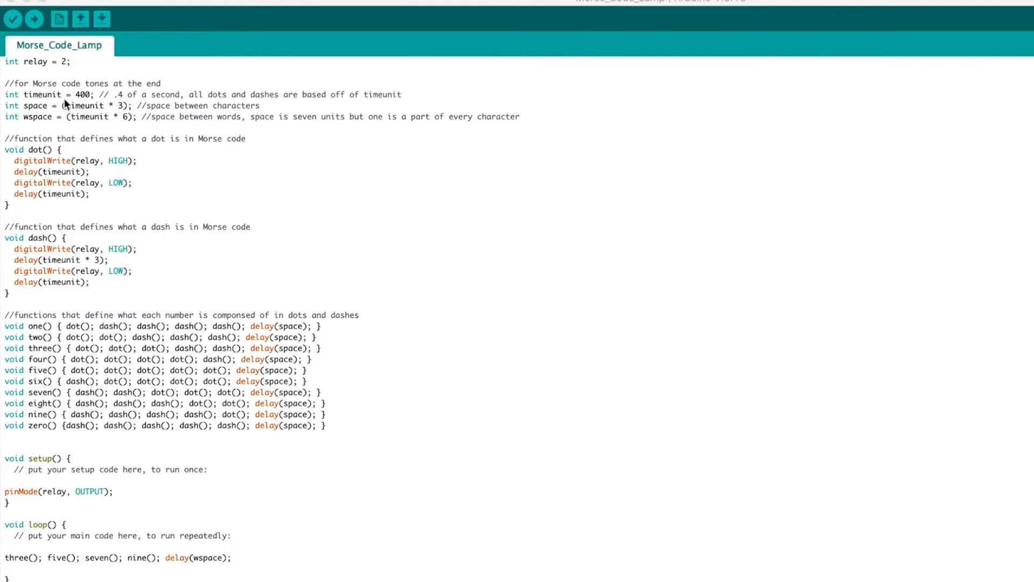
mouse_move(28, 117)
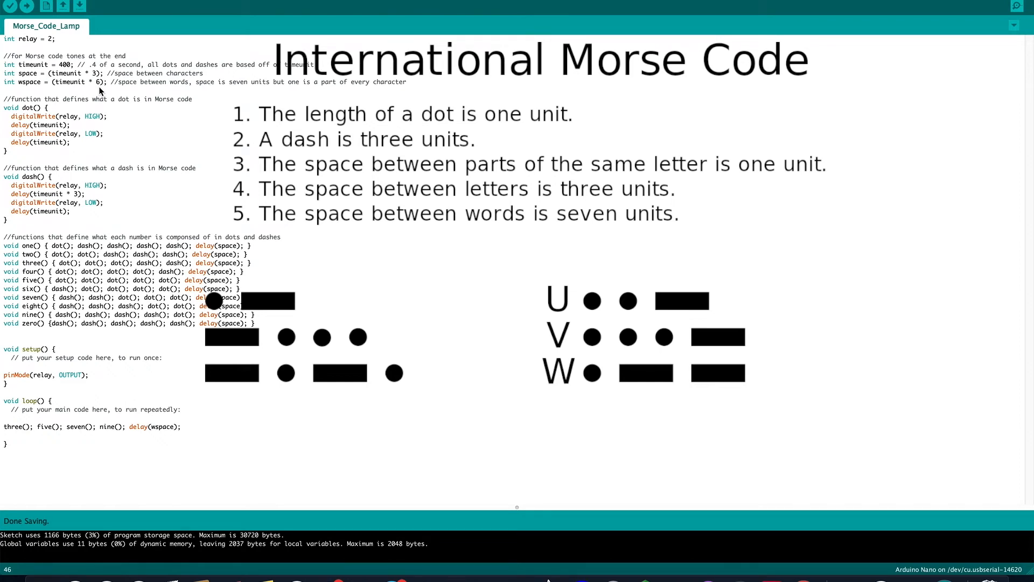
mouse_move(9, 118)
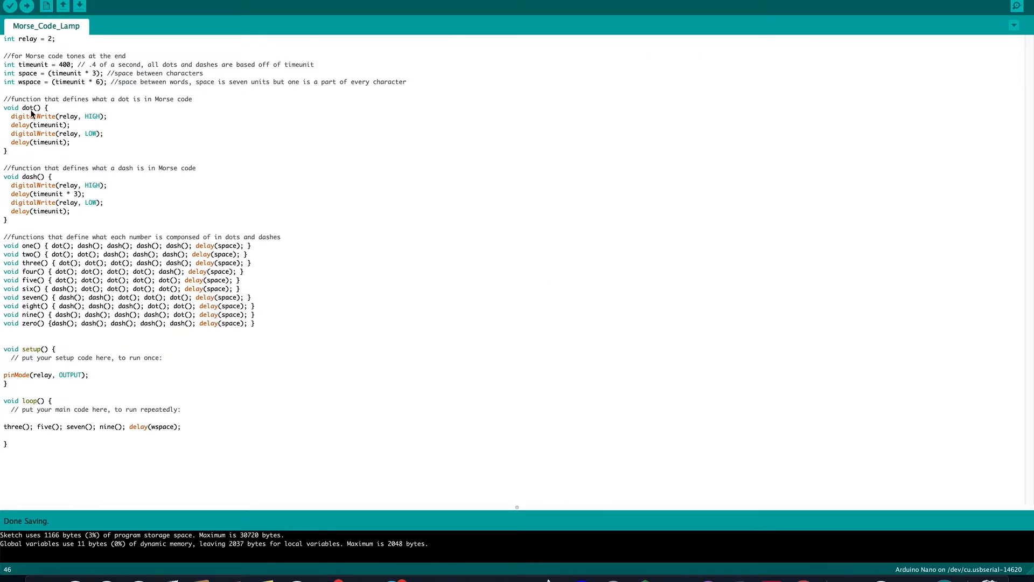
mouse_move(89, 123)
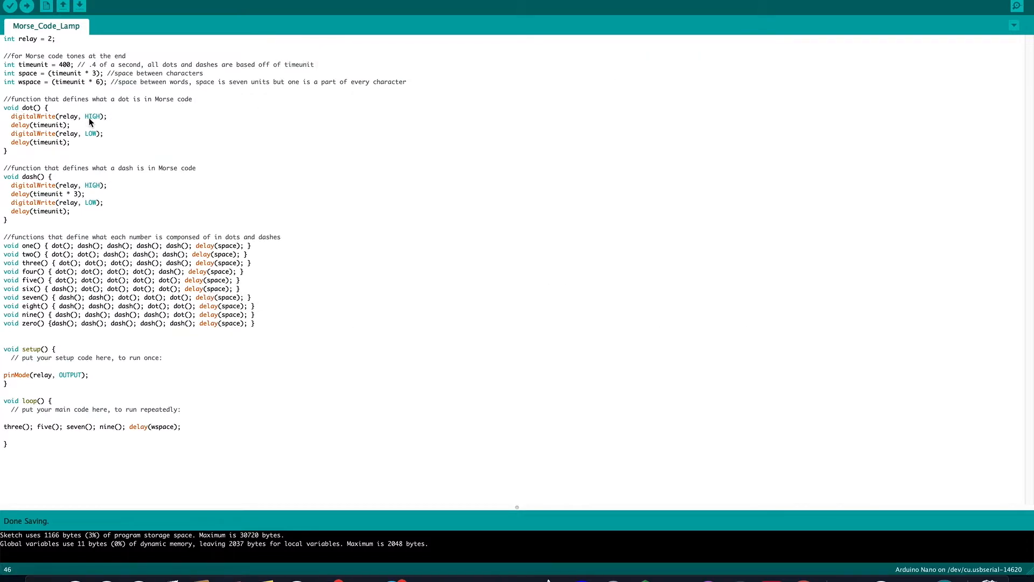
mouse_move(52, 128)
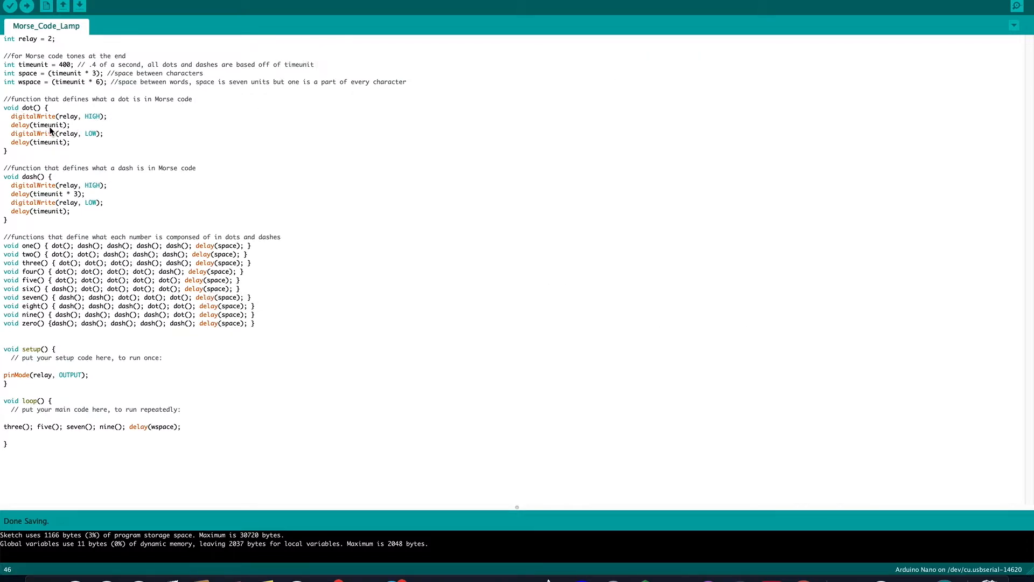
mouse_move(89, 139)
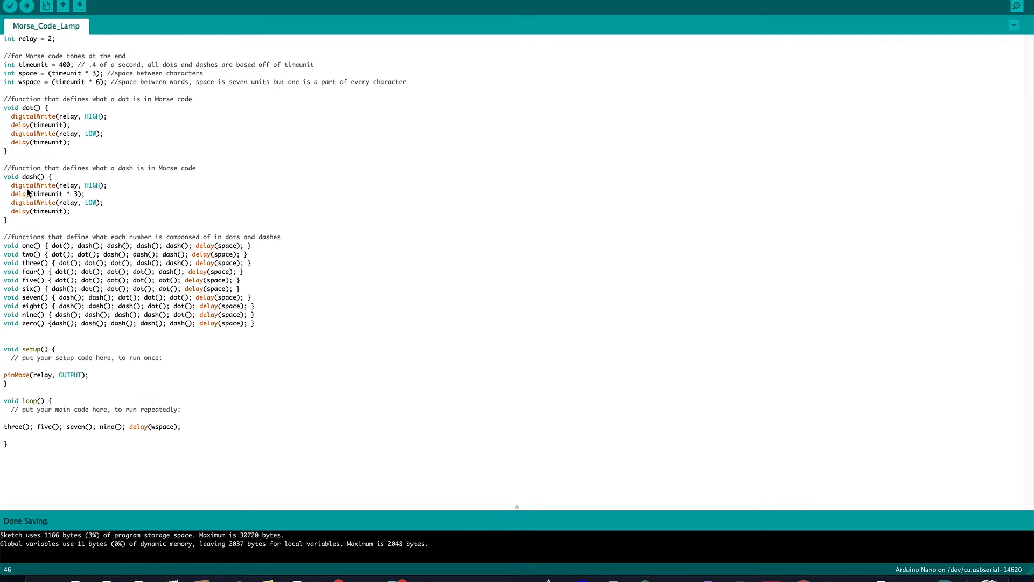
mouse_move(32, 194)
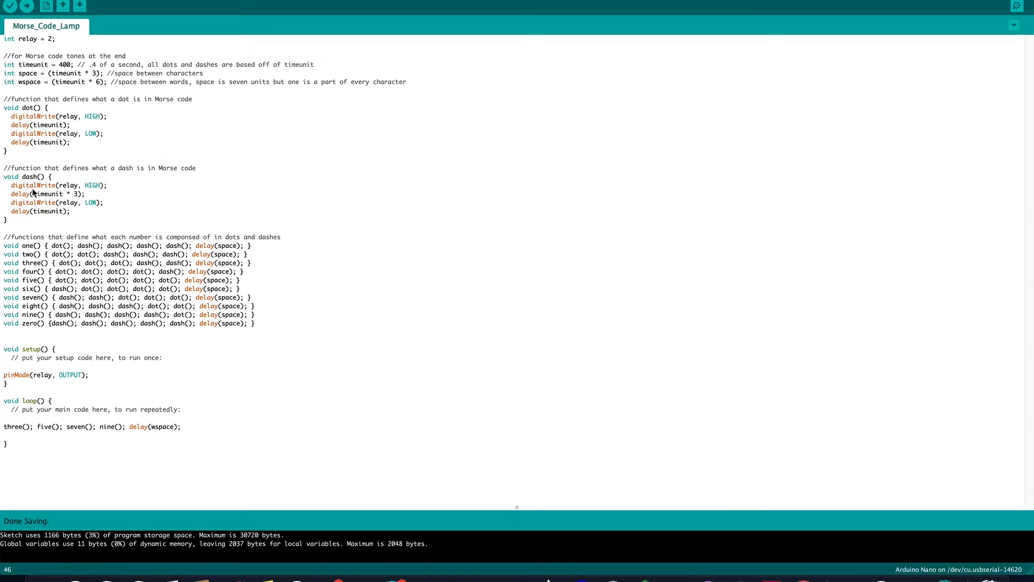
mouse_move(93, 196)
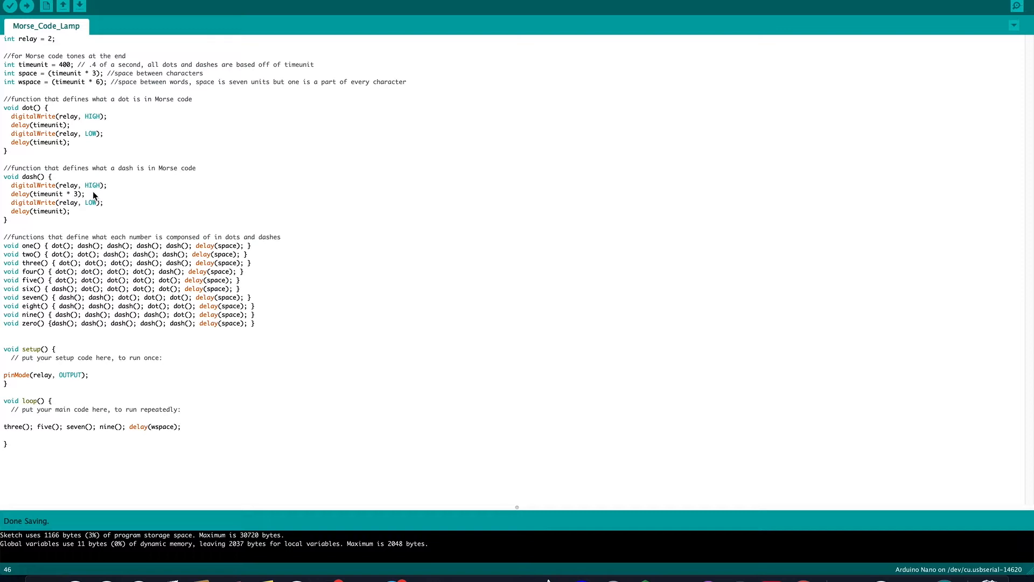
mouse_move(87, 199)
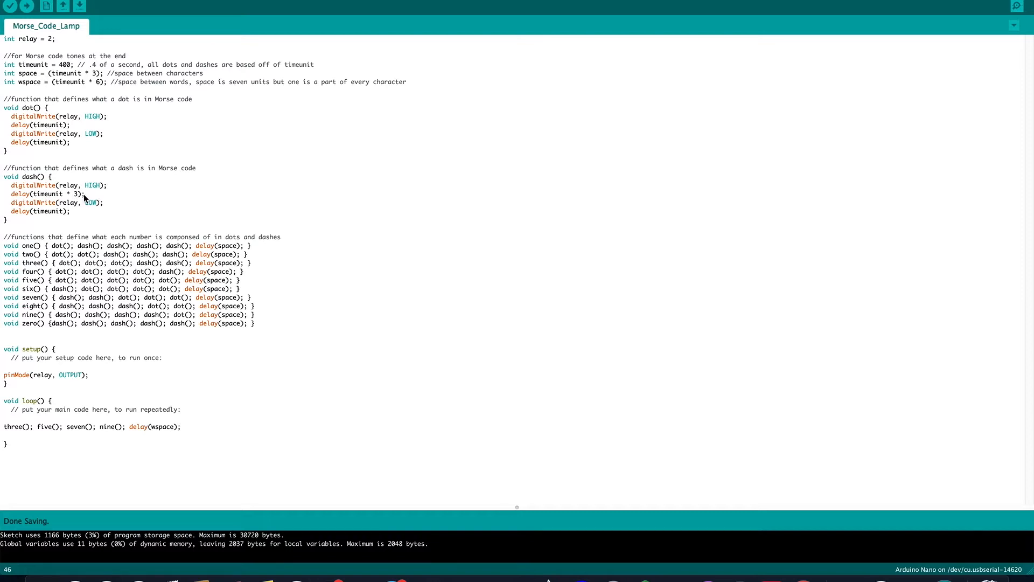
mouse_move(88, 200)
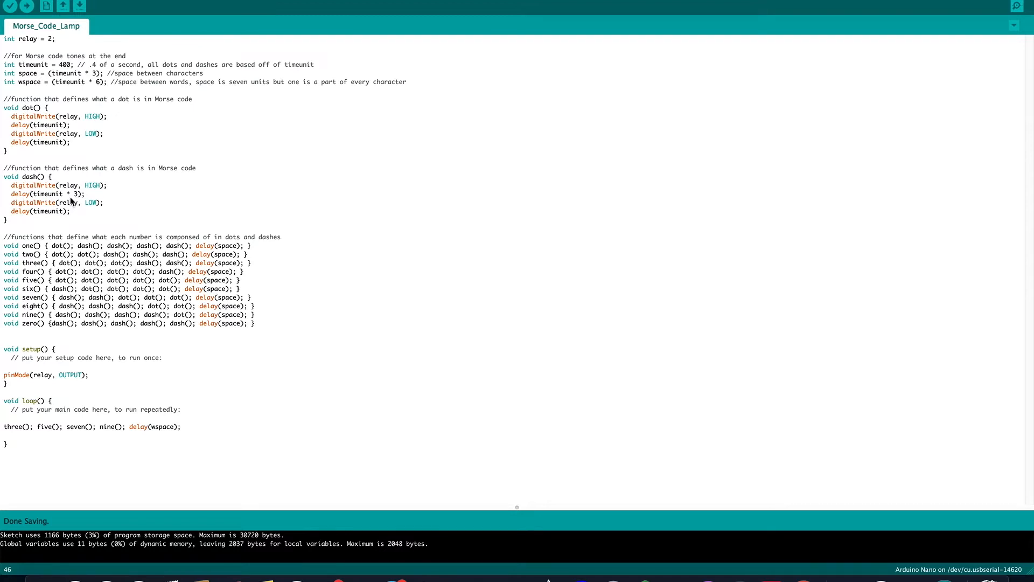
mouse_move(83, 220)
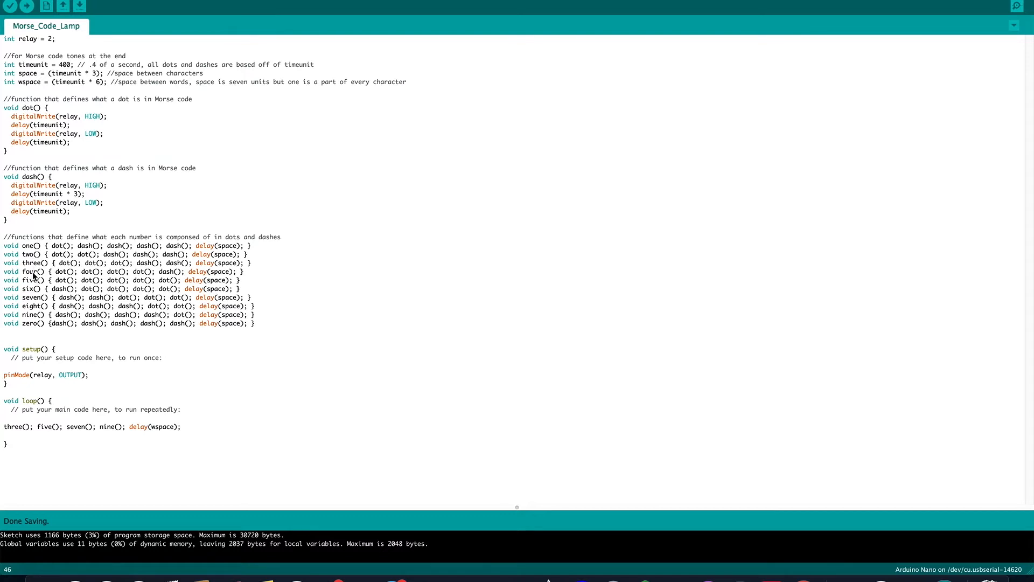
mouse_move(71, 245)
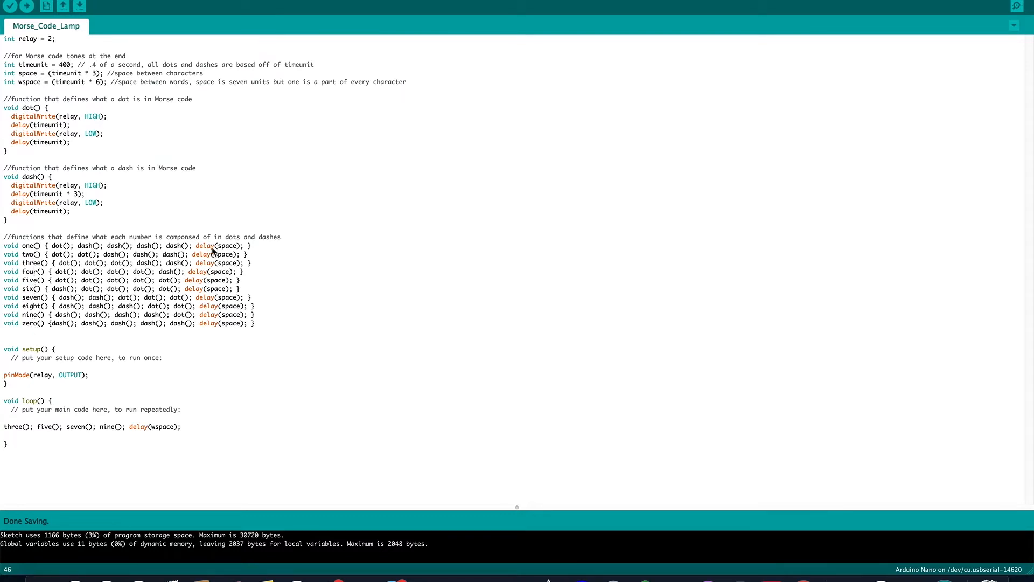
mouse_move(257, 252)
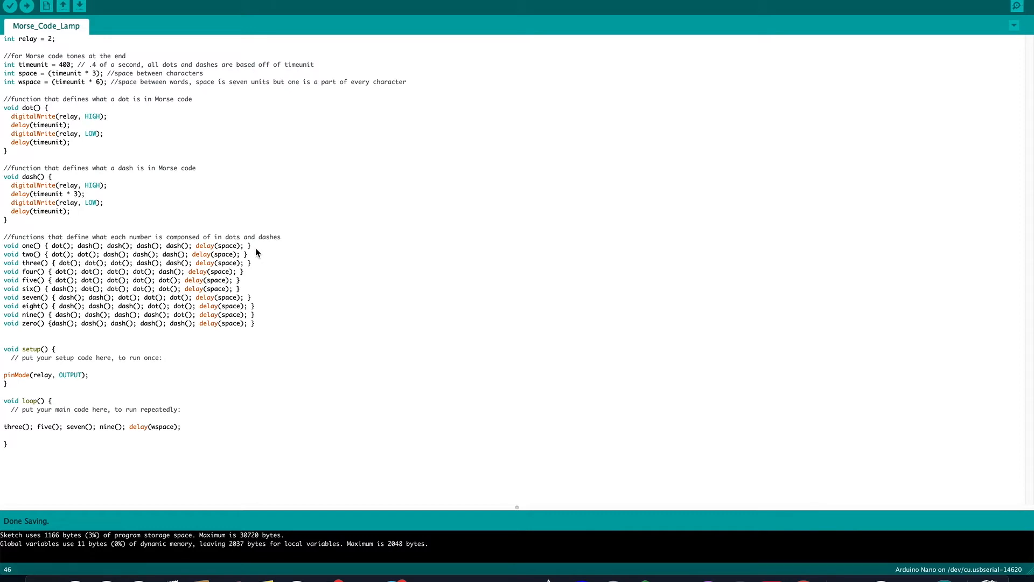
mouse_move(244, 251)
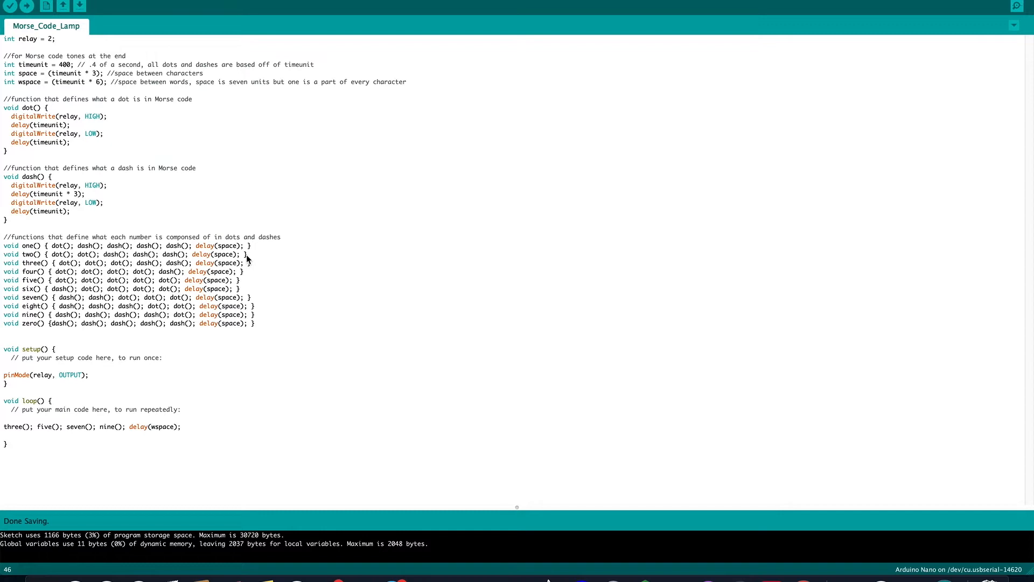
mouse_move(246, 284)
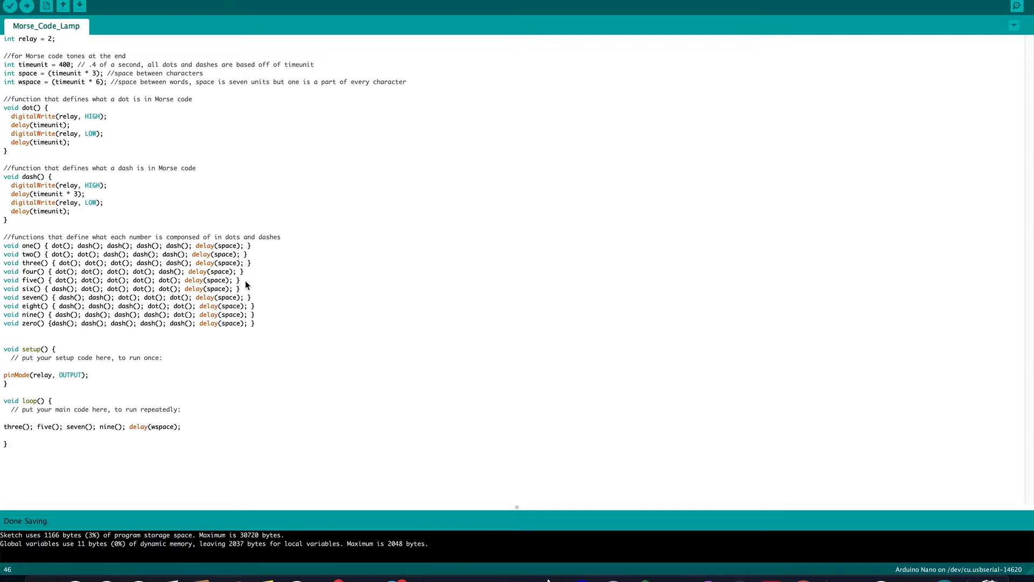
mouse_move(253, 314)
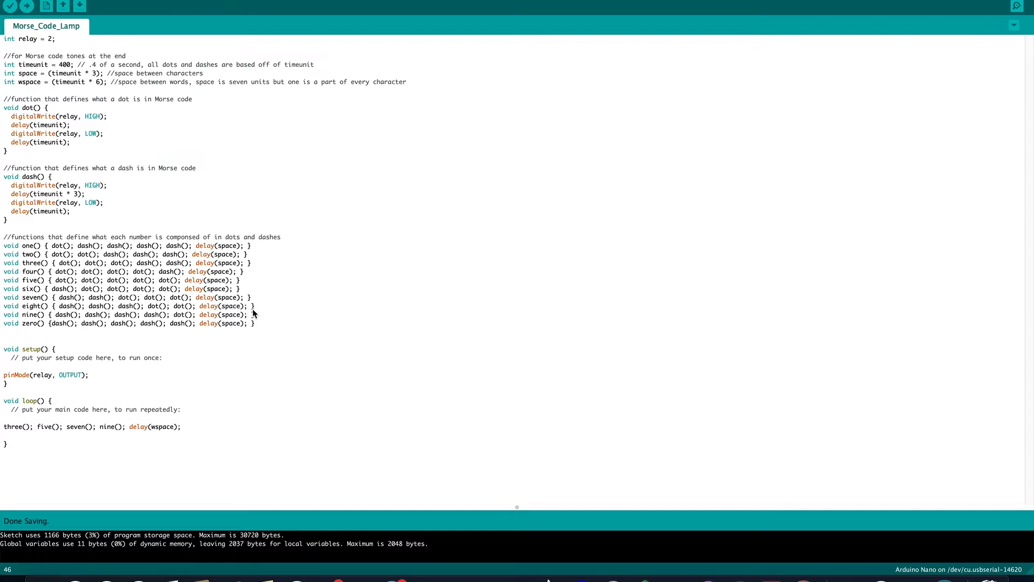
mouse_move(255, 330)
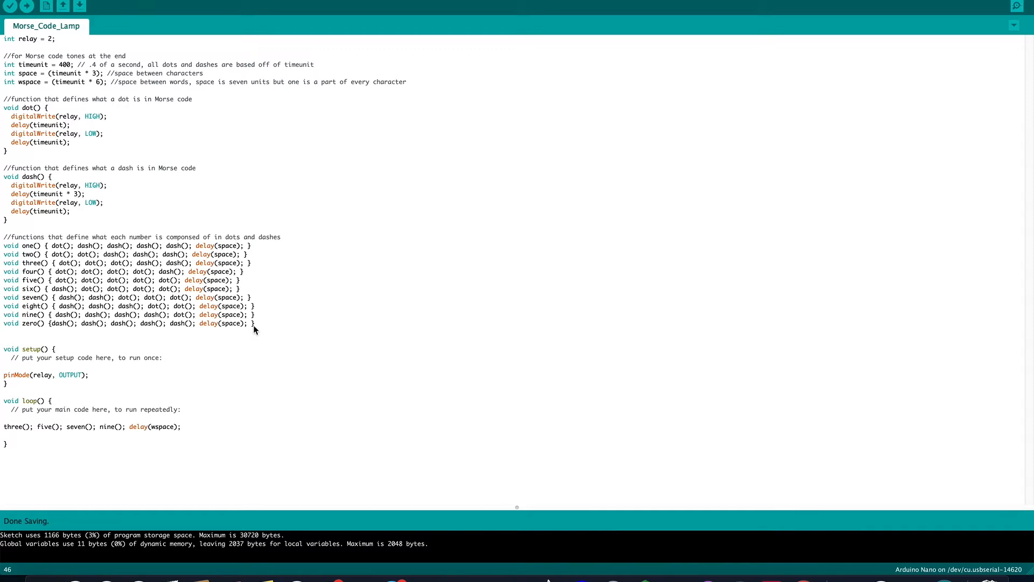
mouse_move(241, 336)
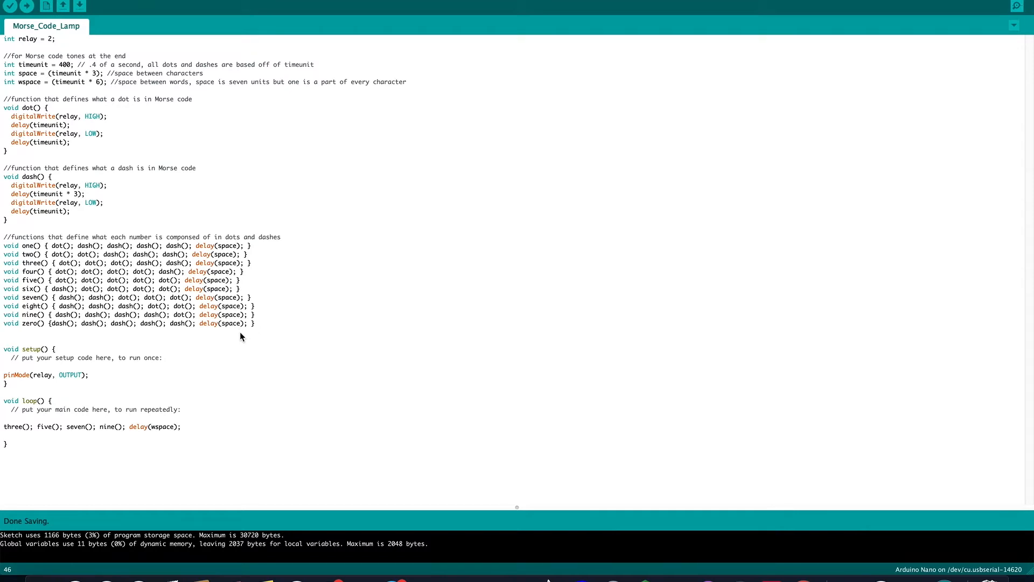
mouse_move(12, 355)
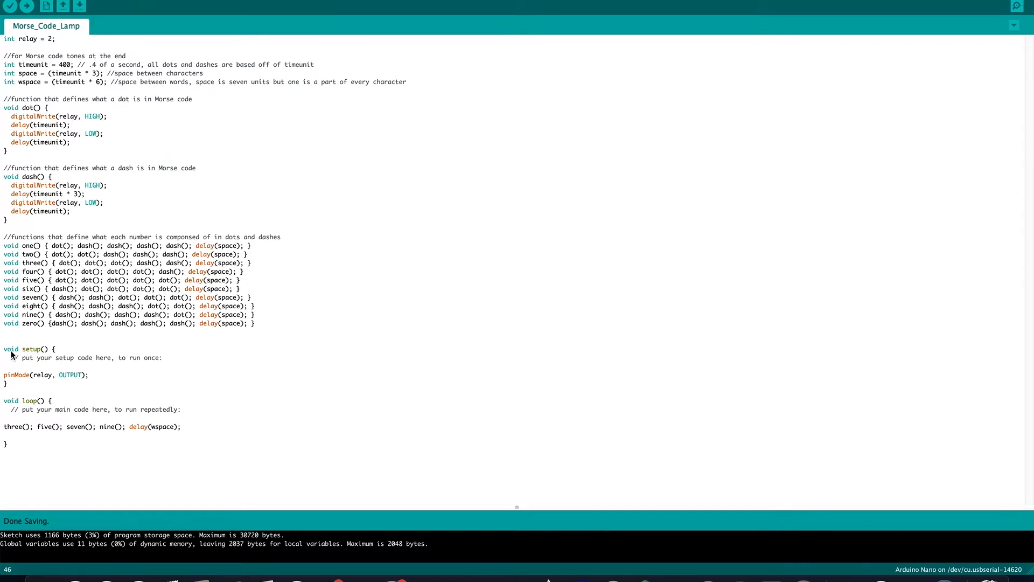
mouse_move(38, 380)
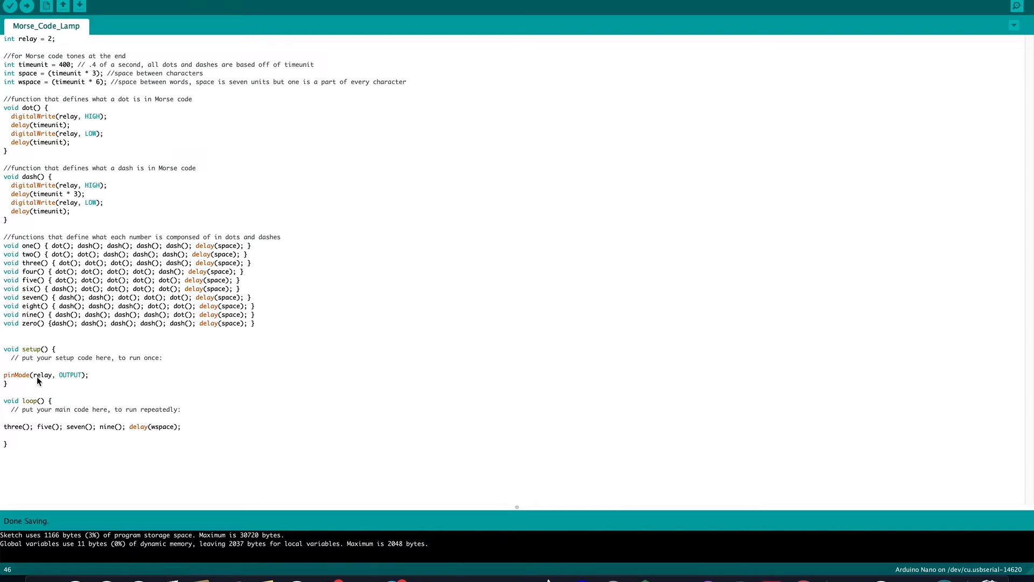
mouse_move(79, 381)
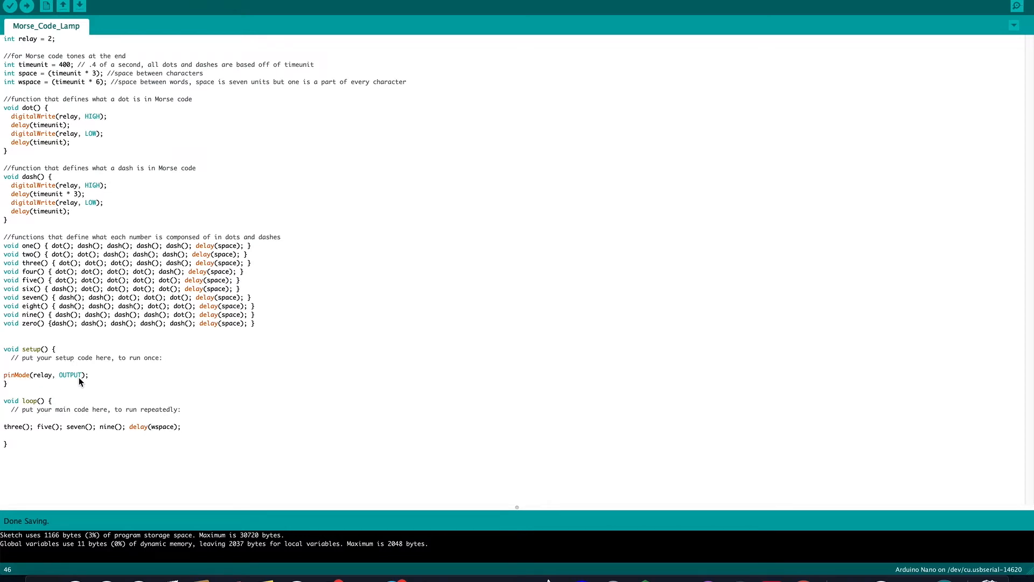
mouse_move(15, 384)
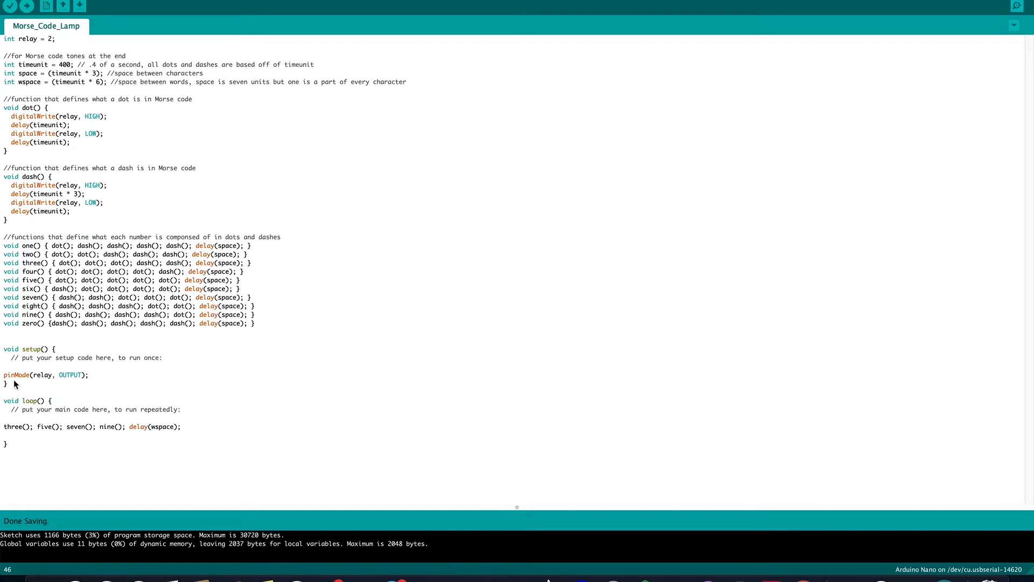
mouse_move(51, 406)
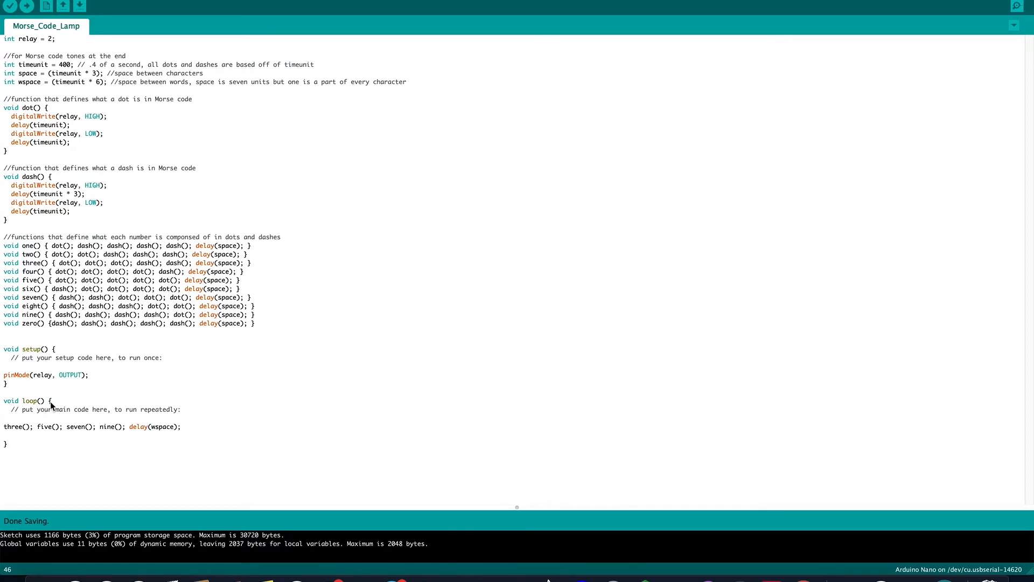
mouse_move(12, 437)
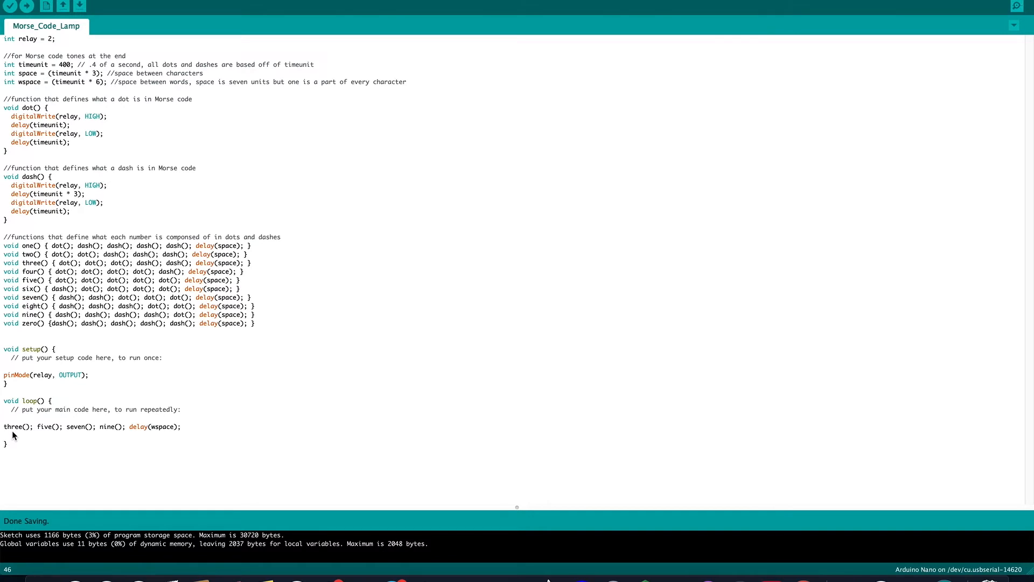
mouse_move(76, 434)
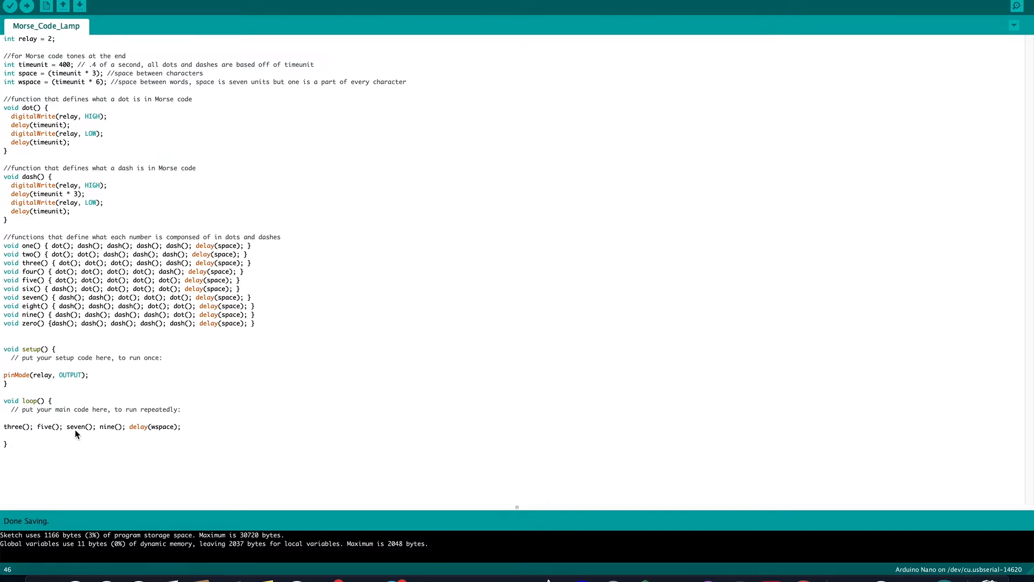
mouse_move(108, 432)
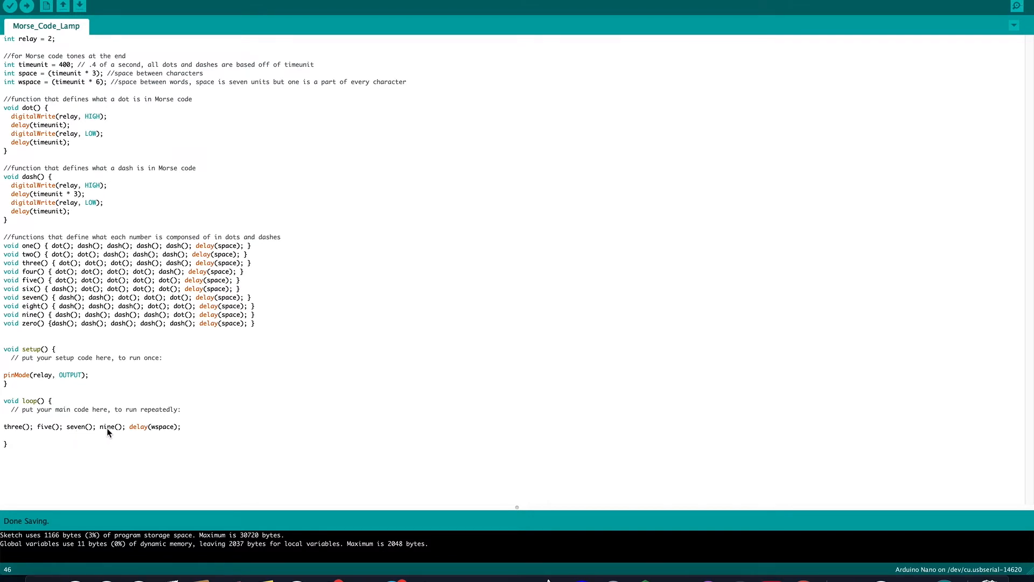
mouse_move(156, 435)
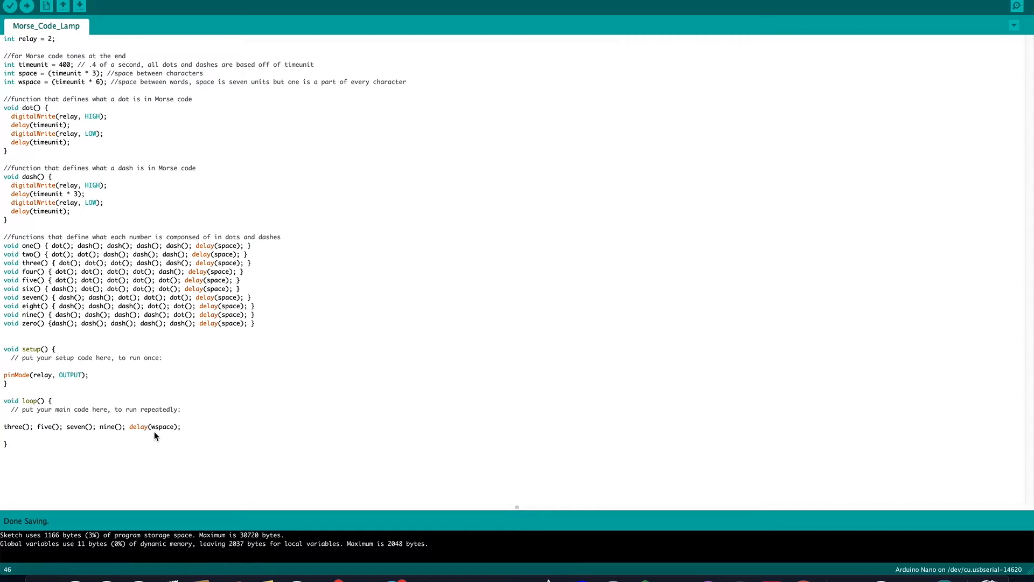
mouse_move(139, 436)
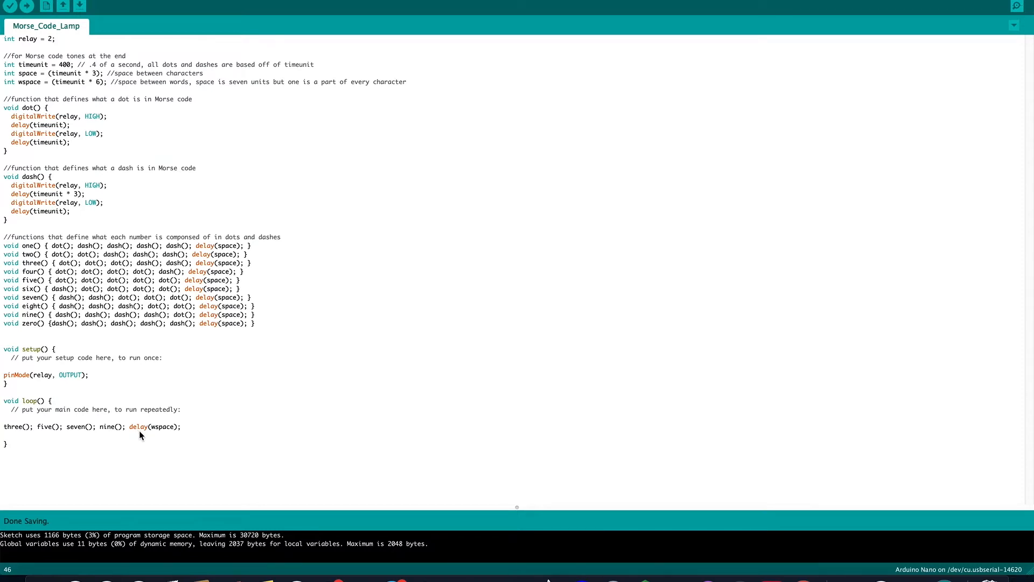
mouse_move(165, 437)
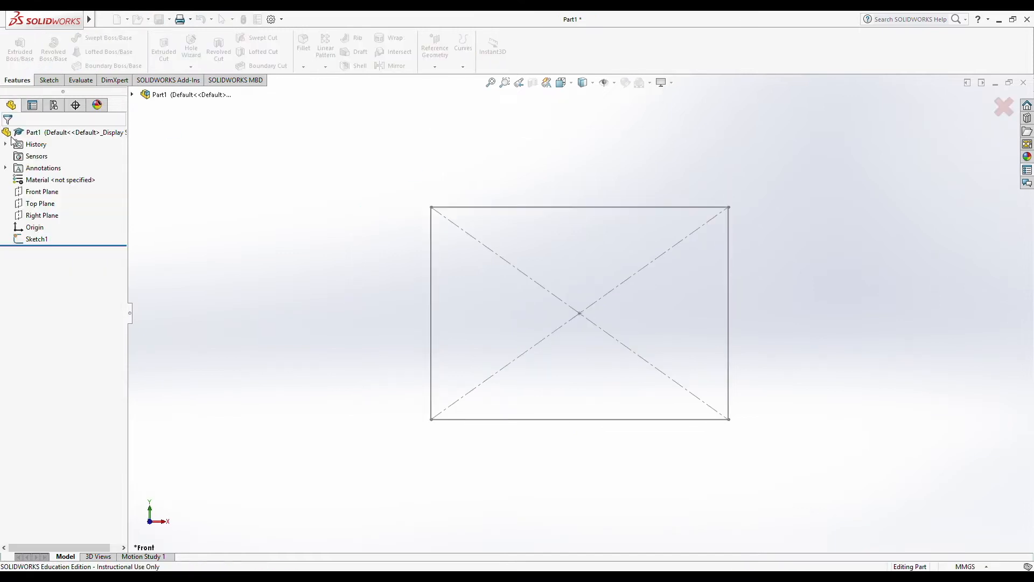
- Extrude Sketch1 into Boss-Extrude1, shell it into an open box, and start a wall slot sketch
click(19, 47)
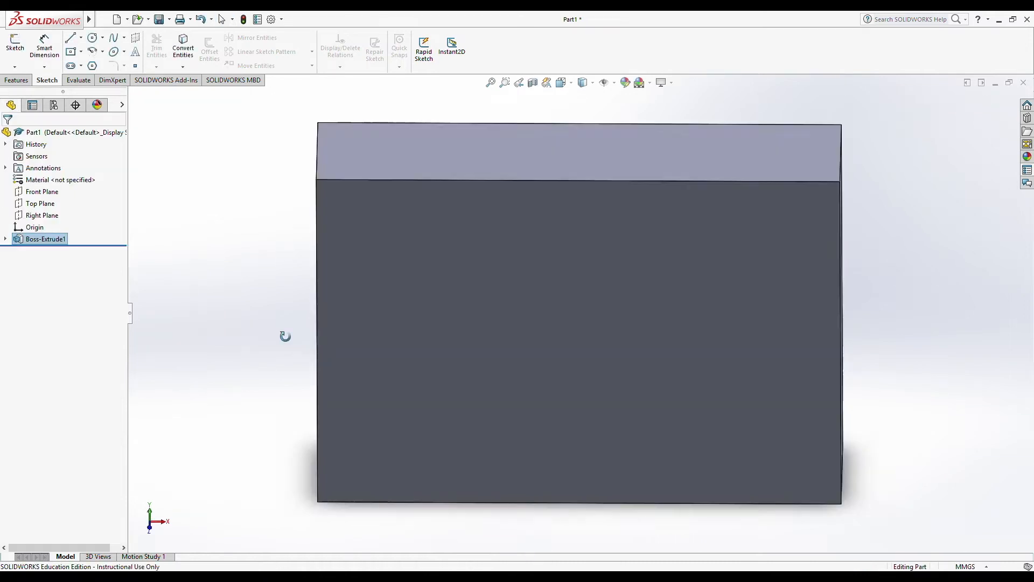
click(16, 79)
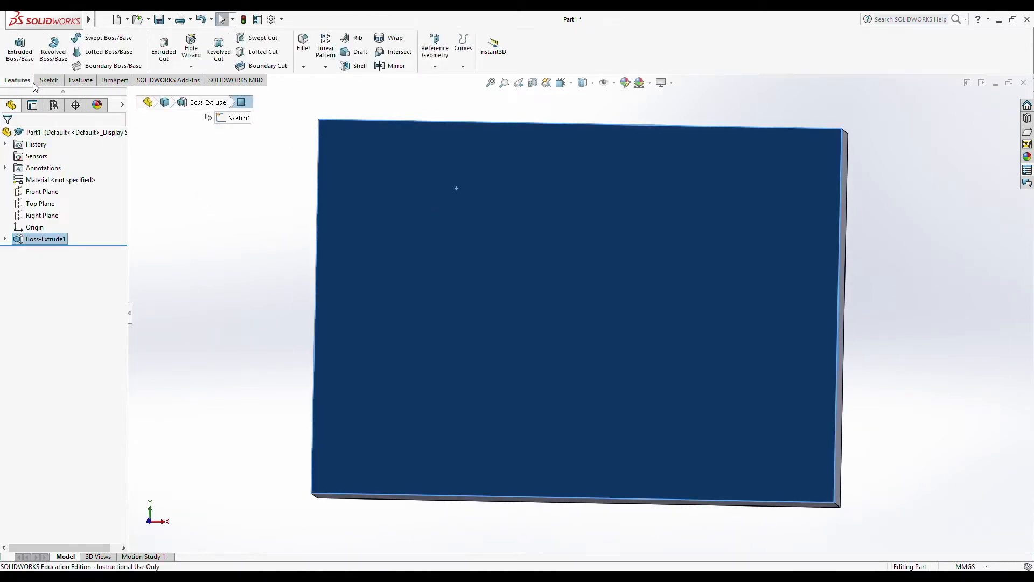
click(359, 52)
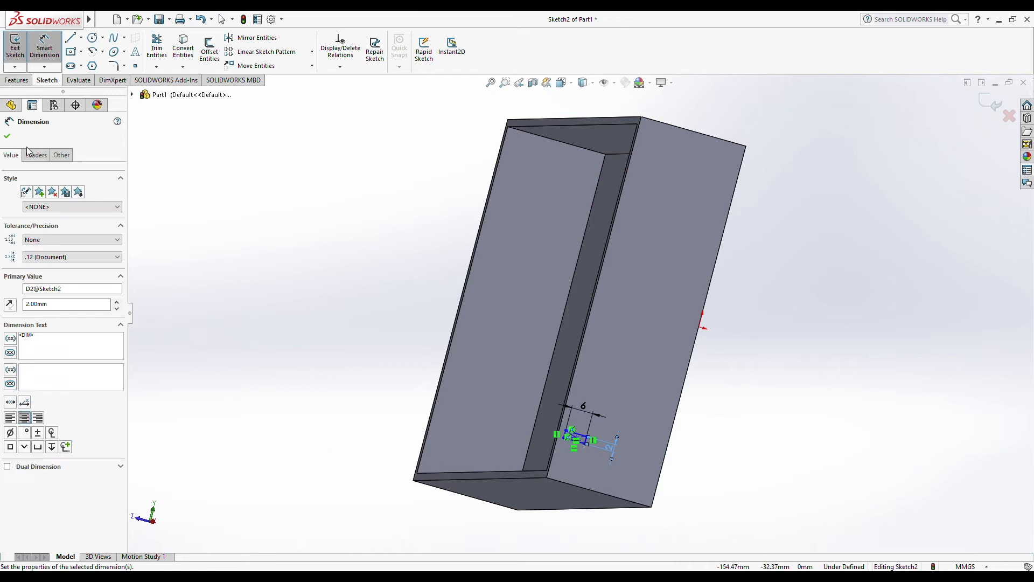
- Cut two wire slots through opposite walls and save the part as morsecodeenclosure
click(255, 65)
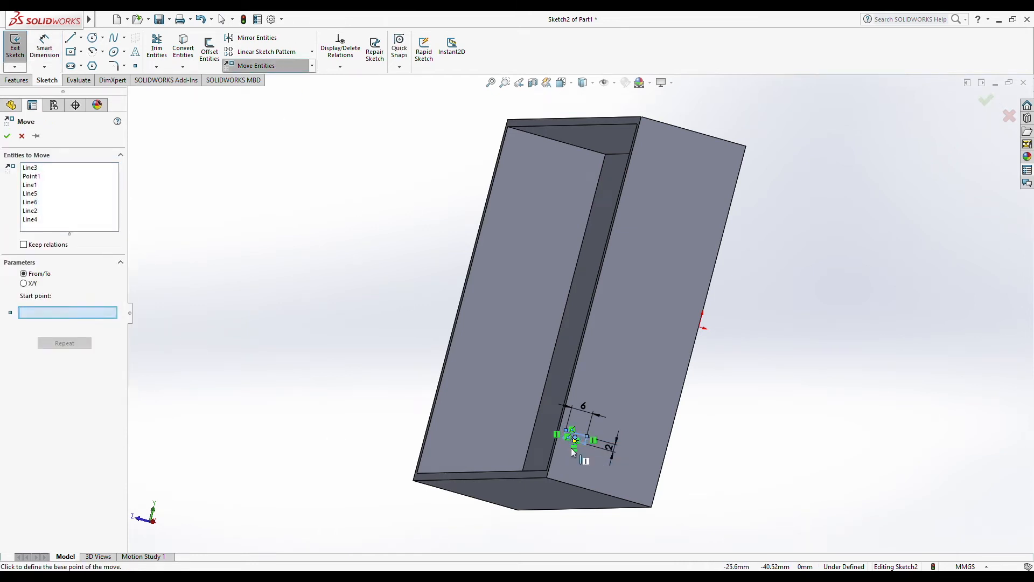
click(15, 47)
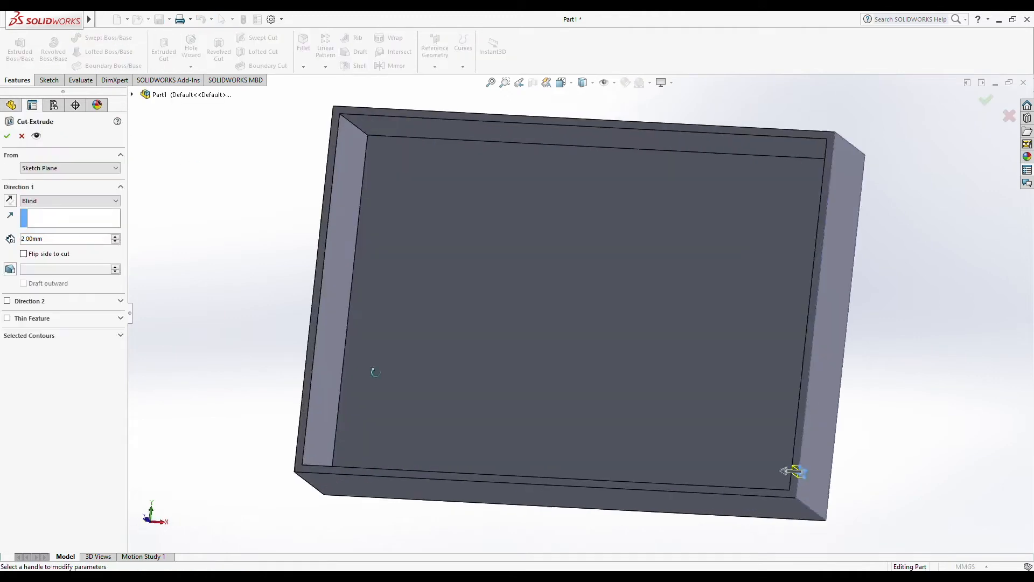
click(7, 135)
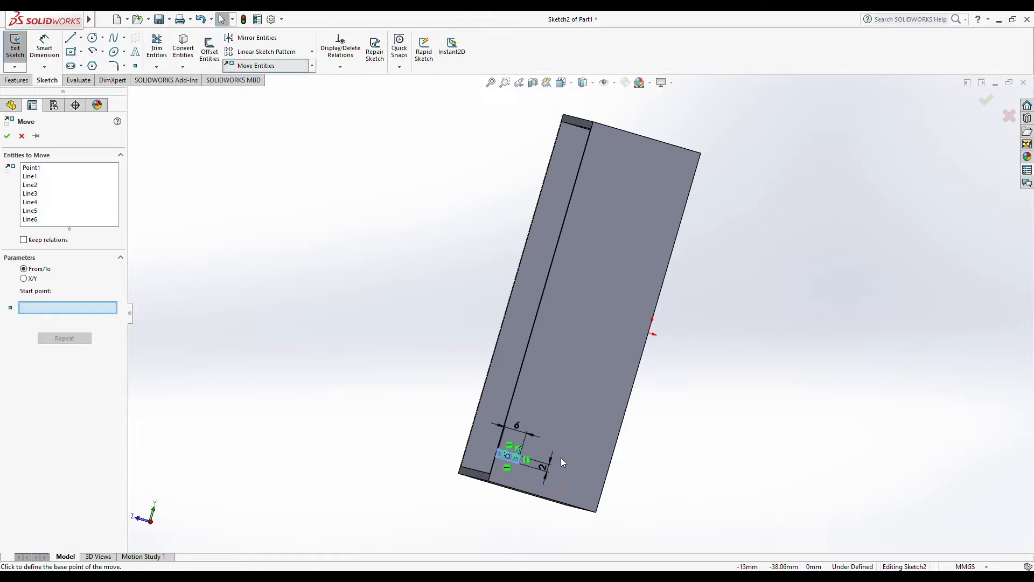
click(7, 136)
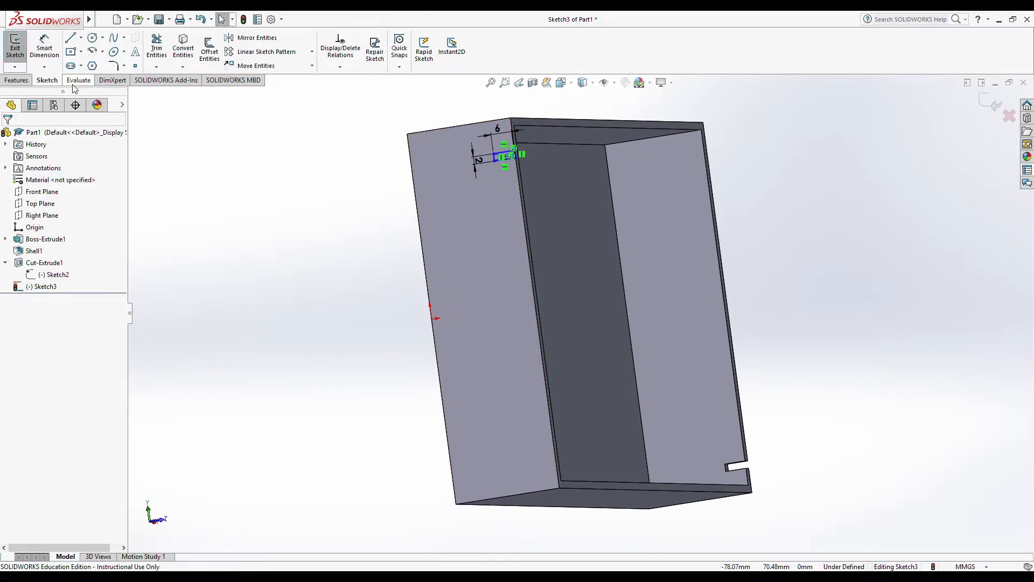
click(15, 48)
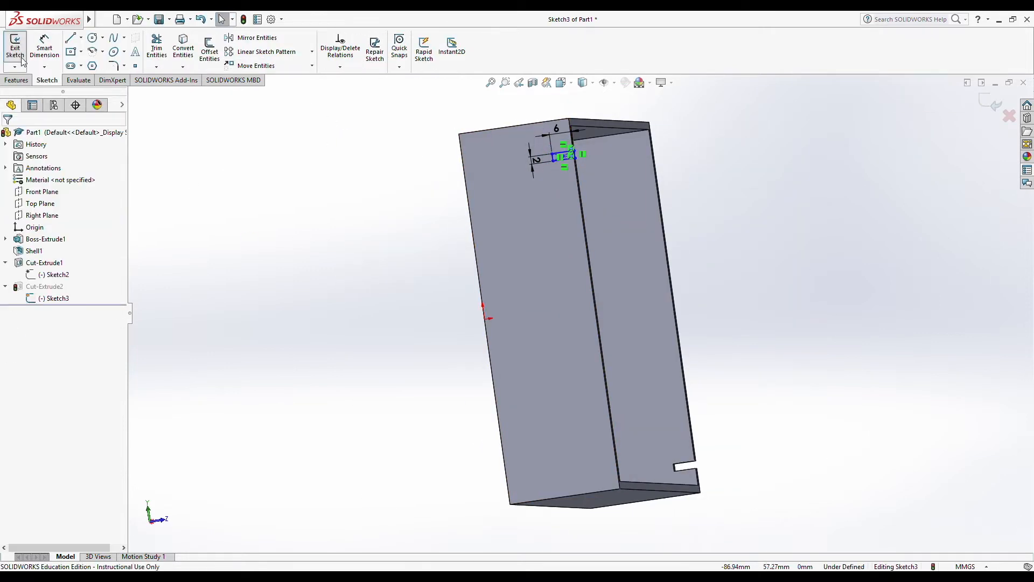
click(15, 48)
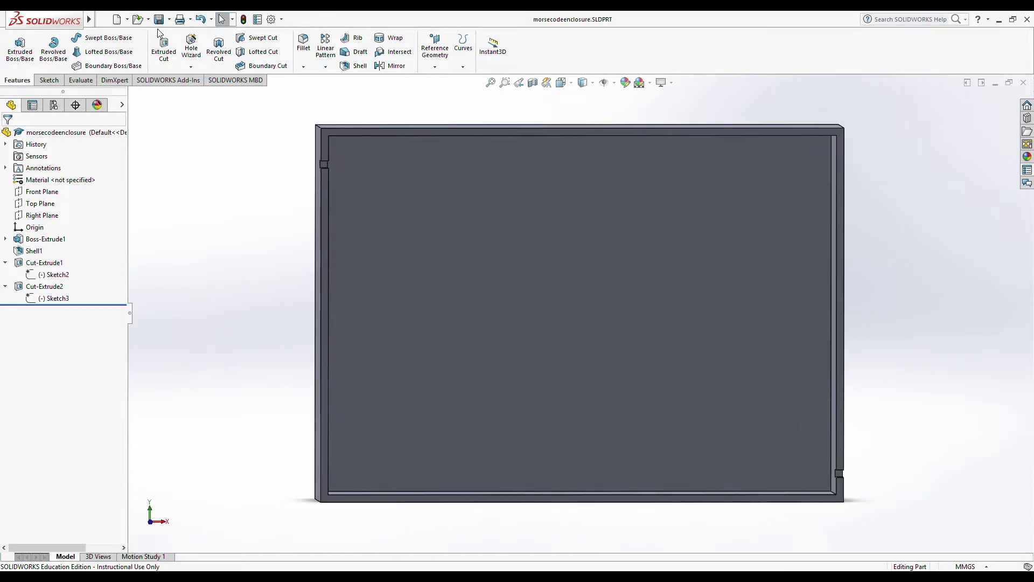
- Sketch a center rectangle with diagonals on the enclosure face, dimensioned 136 mm wide
click(395, 344)
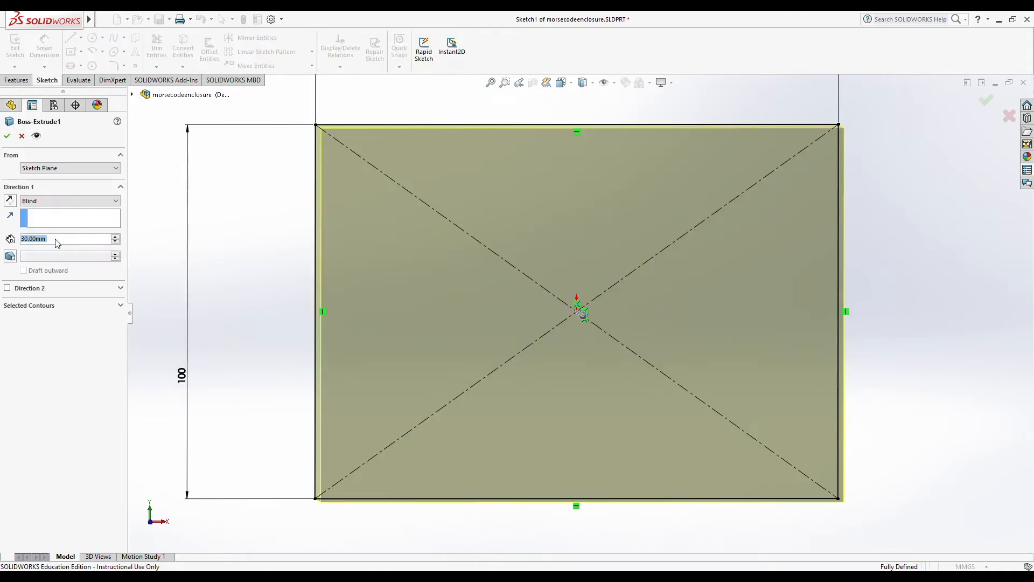
click(22, 136)
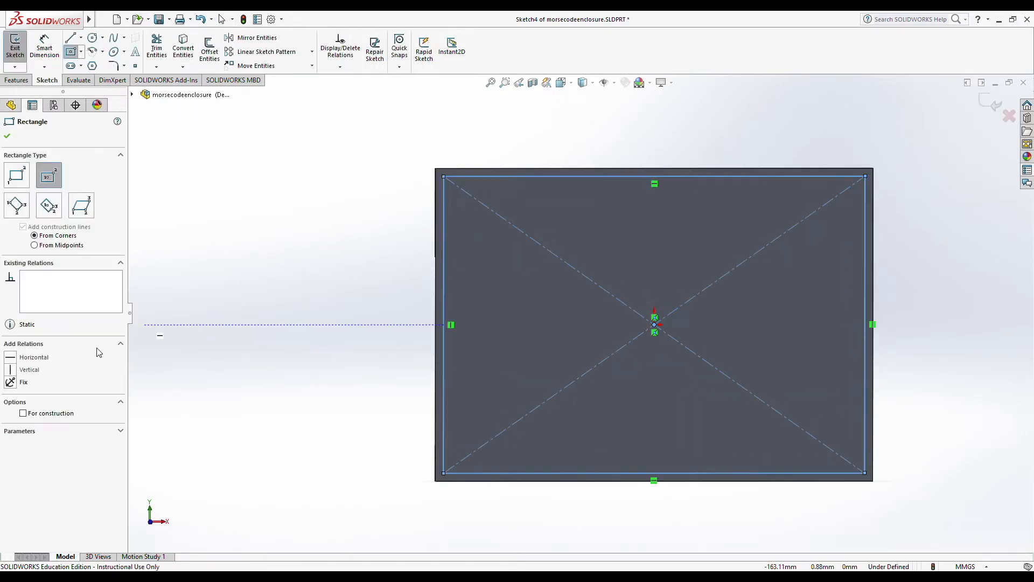
click(44, 47)
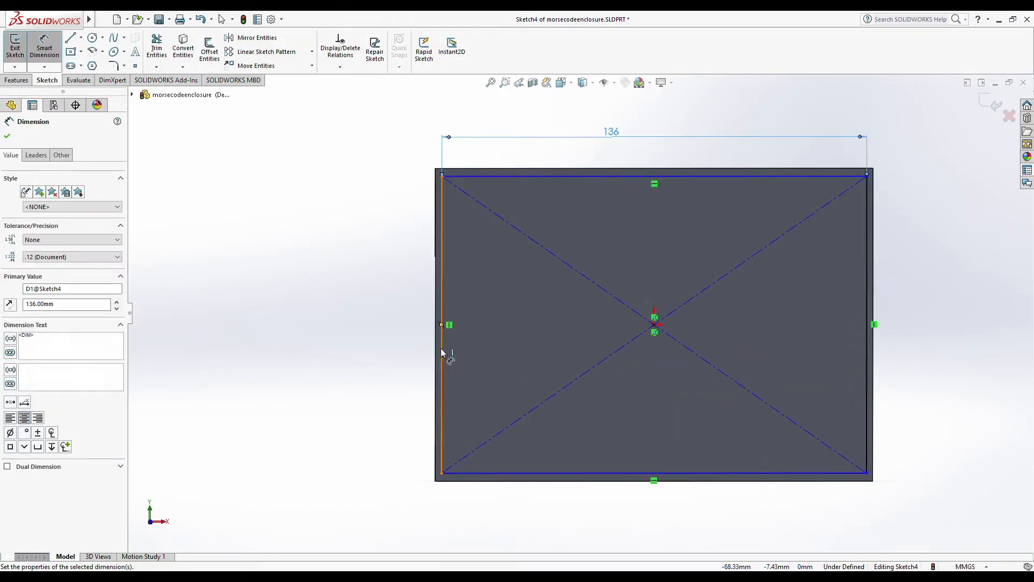